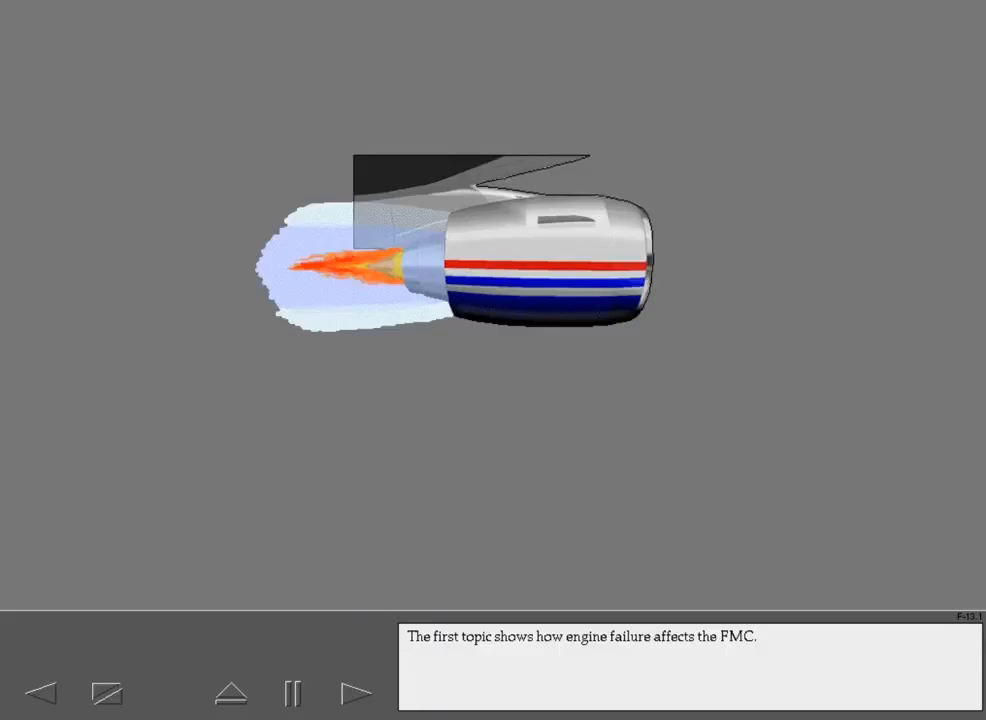
# Advance past the engine failure introduction to the ECON cruise page at FL350
pyautogui.click(355, 692)
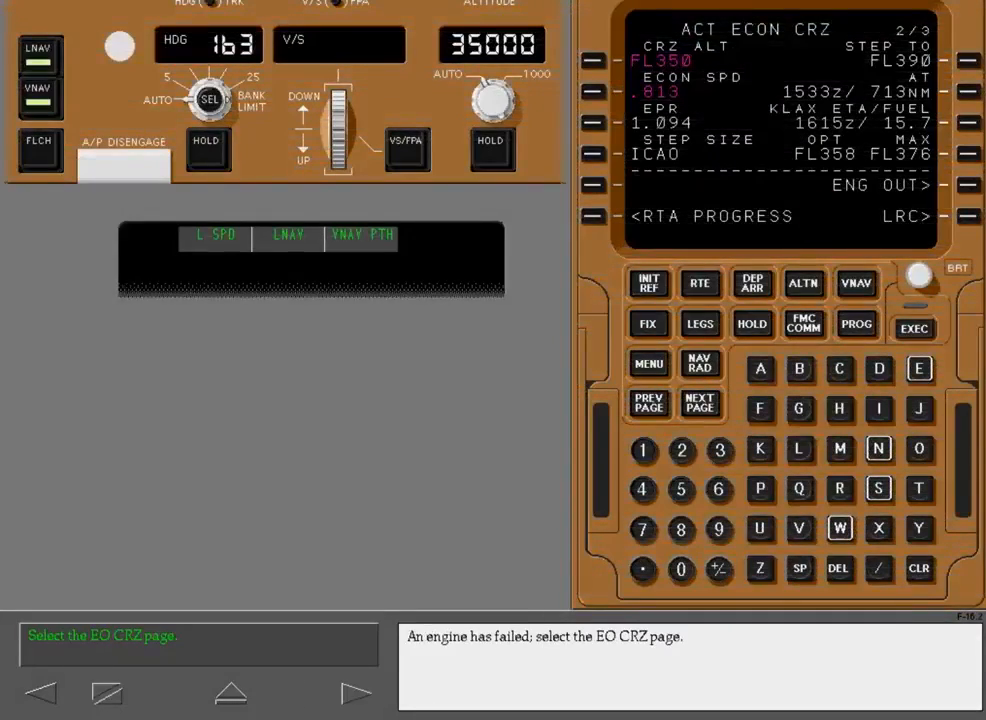
# Select ENG OUT> on the ECON CRZ page to show the EO CRZ page
pyautogui.click(913, 327)
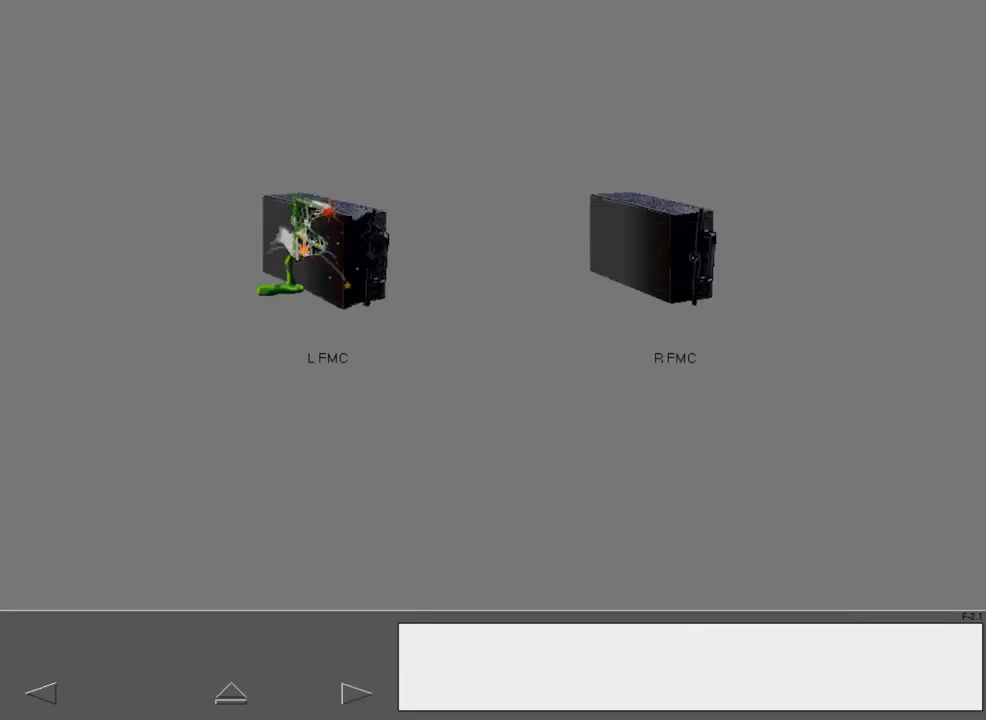
# Step through SINGLE FMC R OPERATION on RTE 1 LEGS to the AUTOPILOT FMC caution
pyautogui.click(356, 691)
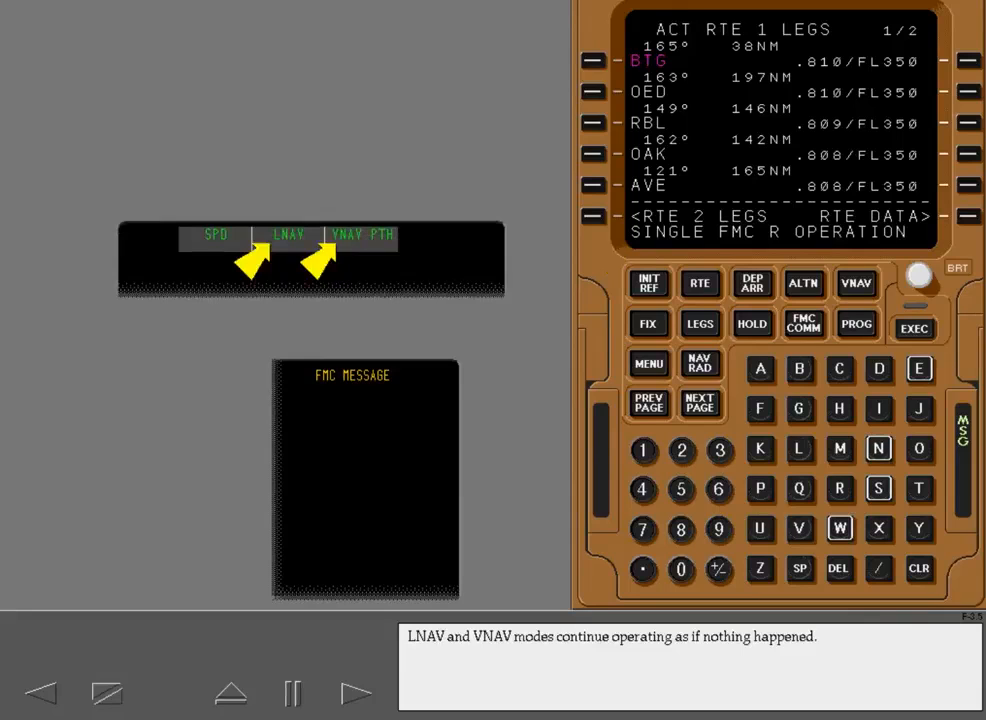
pyautogui.click(355, 692)
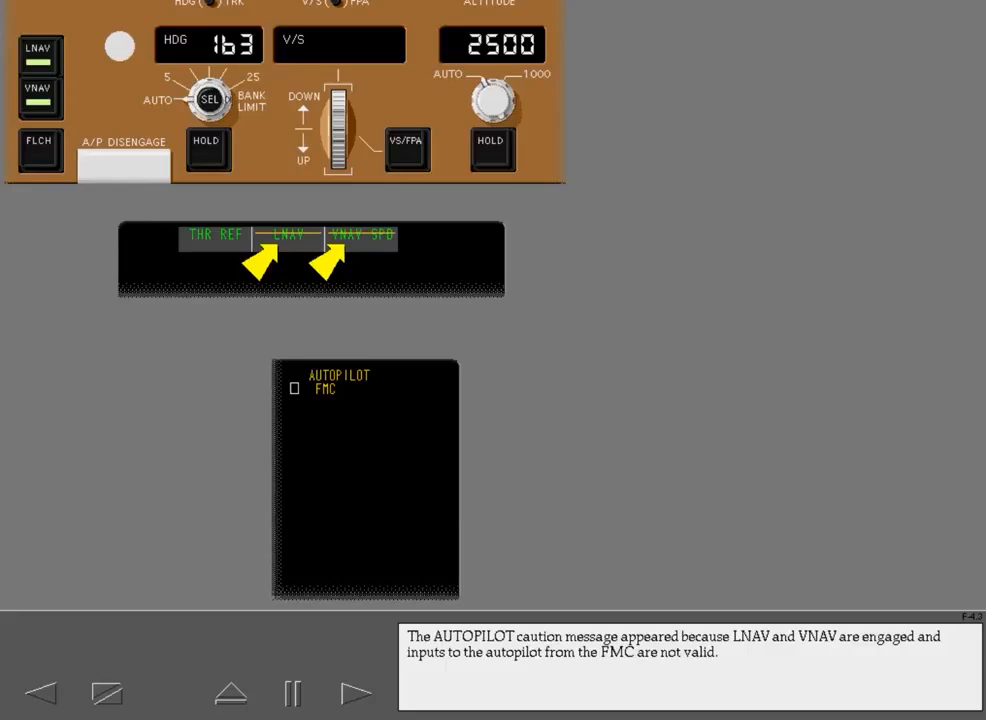
# Continue past the dual FMC failure until the CDU MENU page appears
pyautogui.click(356, 693)
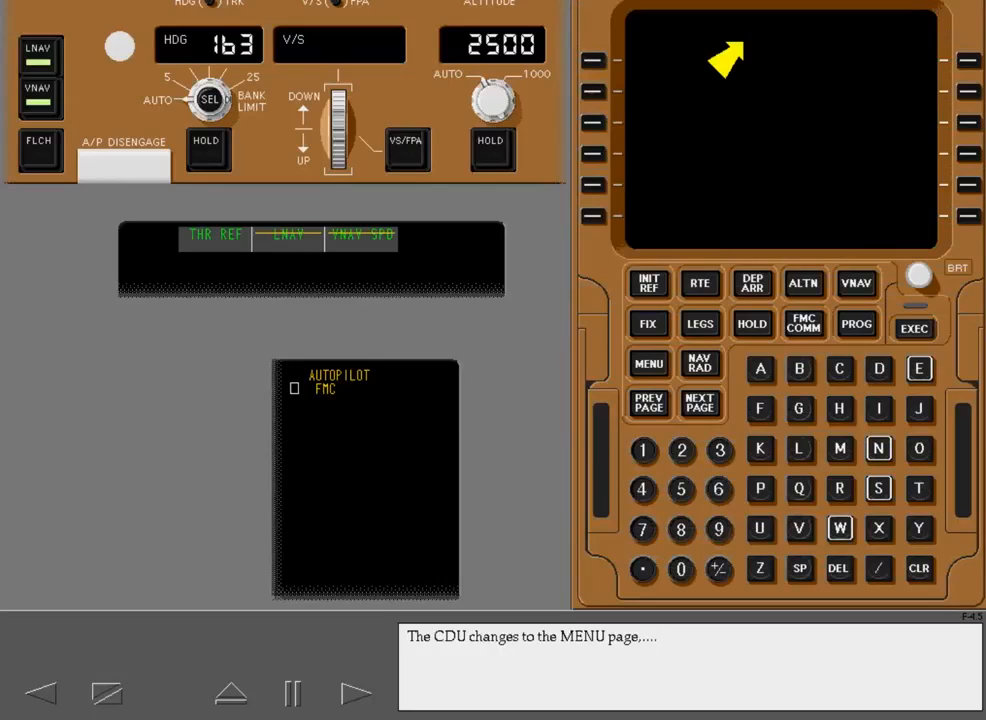
pyautogui.click(648, 363)
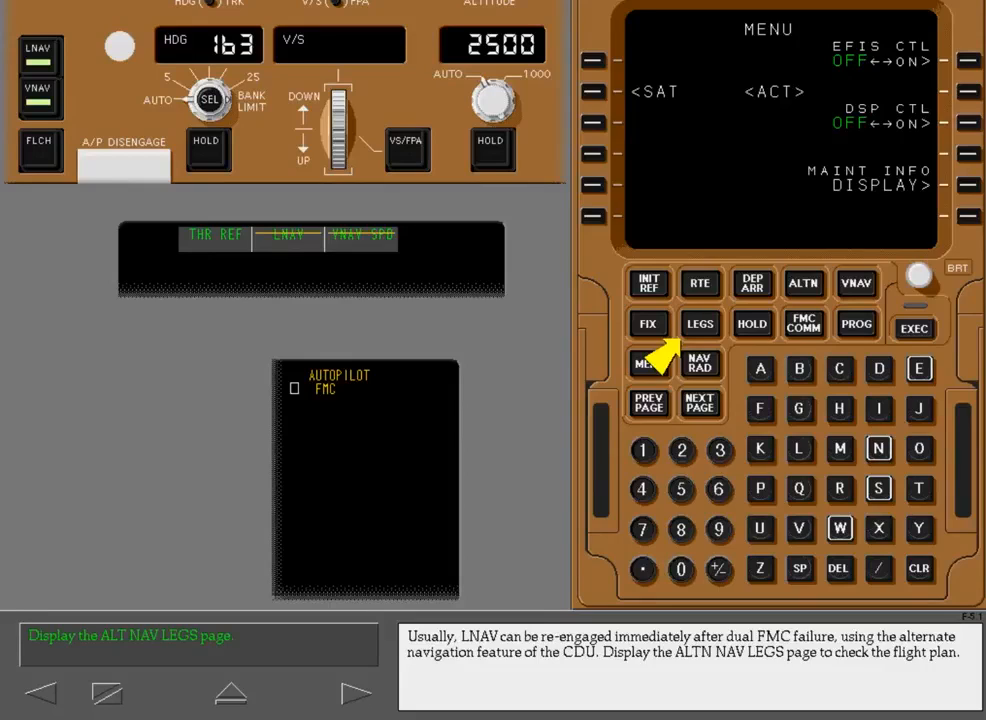
# Display ALTN NAV LEGS, engage LNAV on the mode control panel, and continue
pyautogui.click(700, 323)
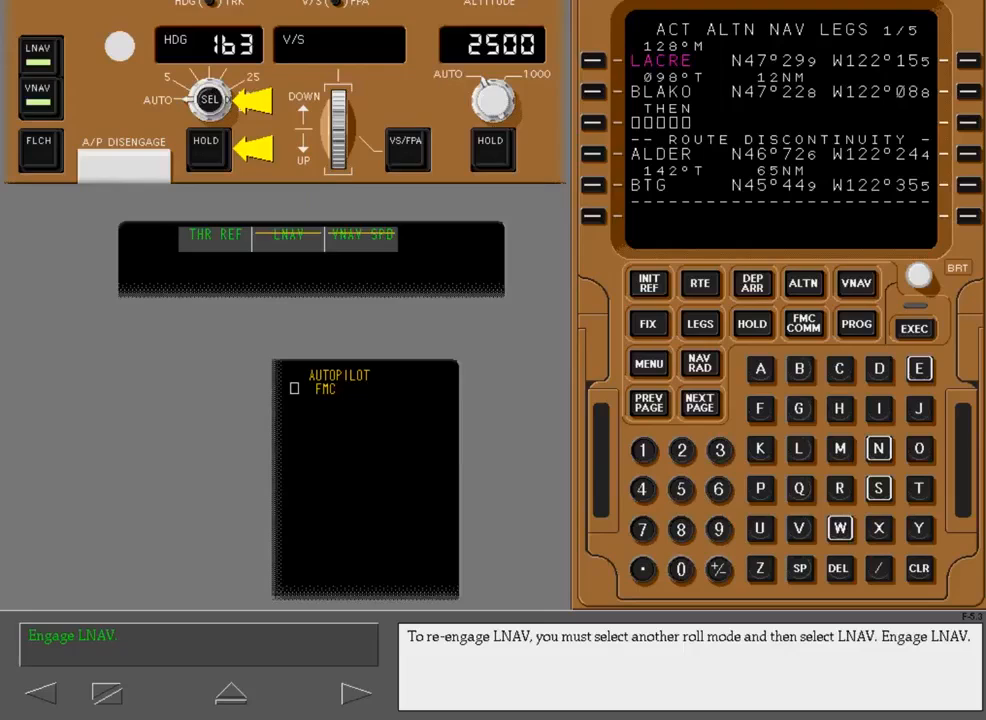
pyautogui.click(206, 141)
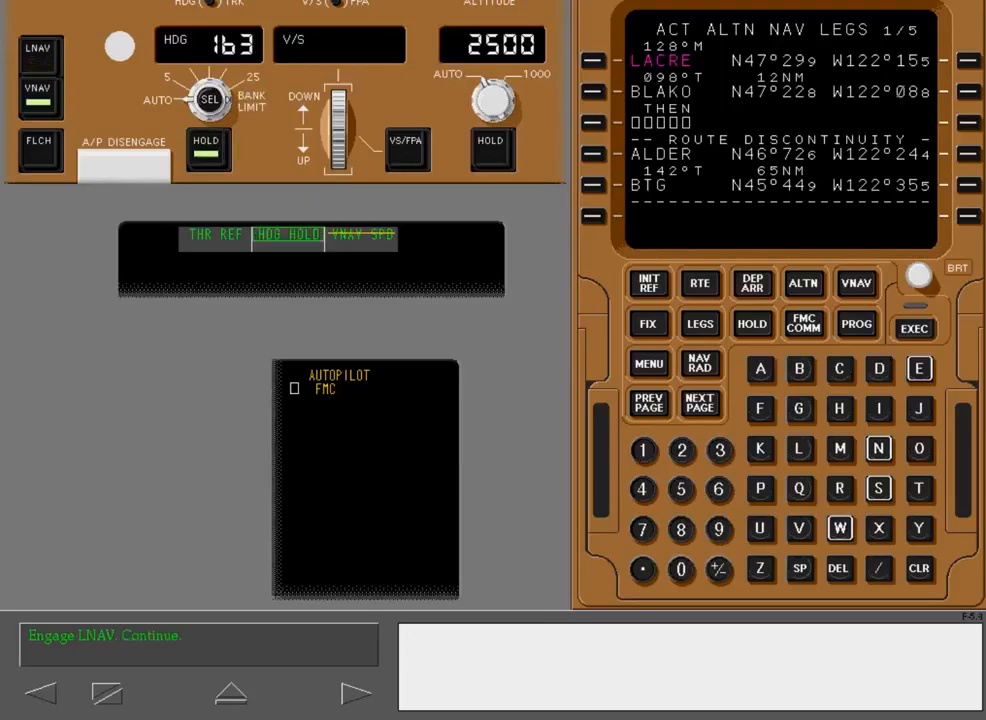
pyautogui.click(39, 53)
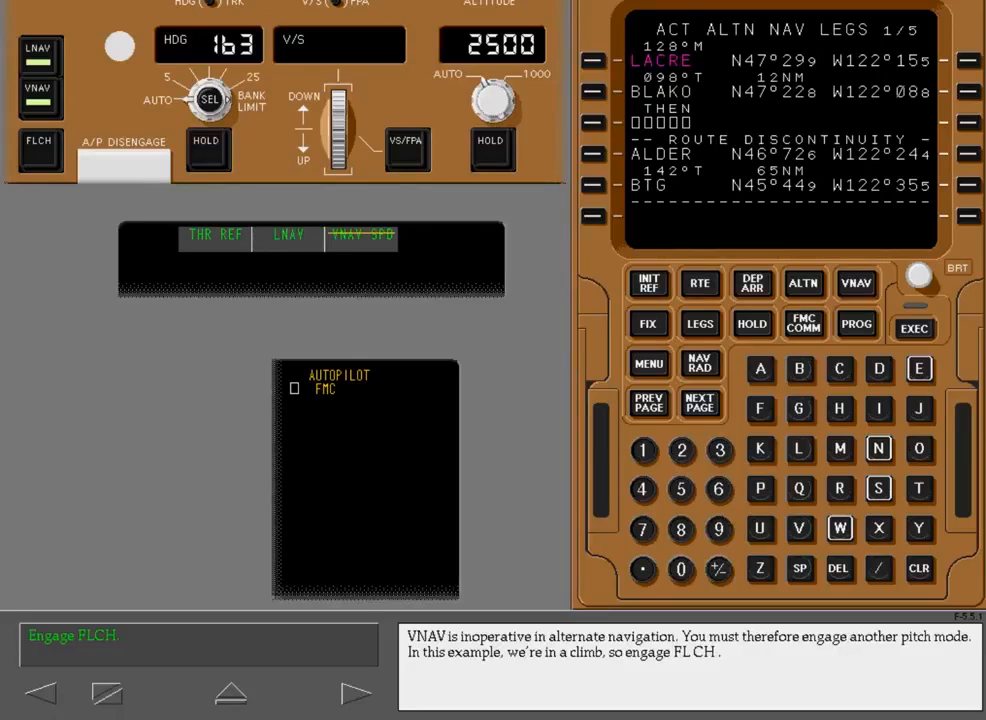
# Engage FLCH on the mode control panel for the climb
pyautogui.click(38, 141)
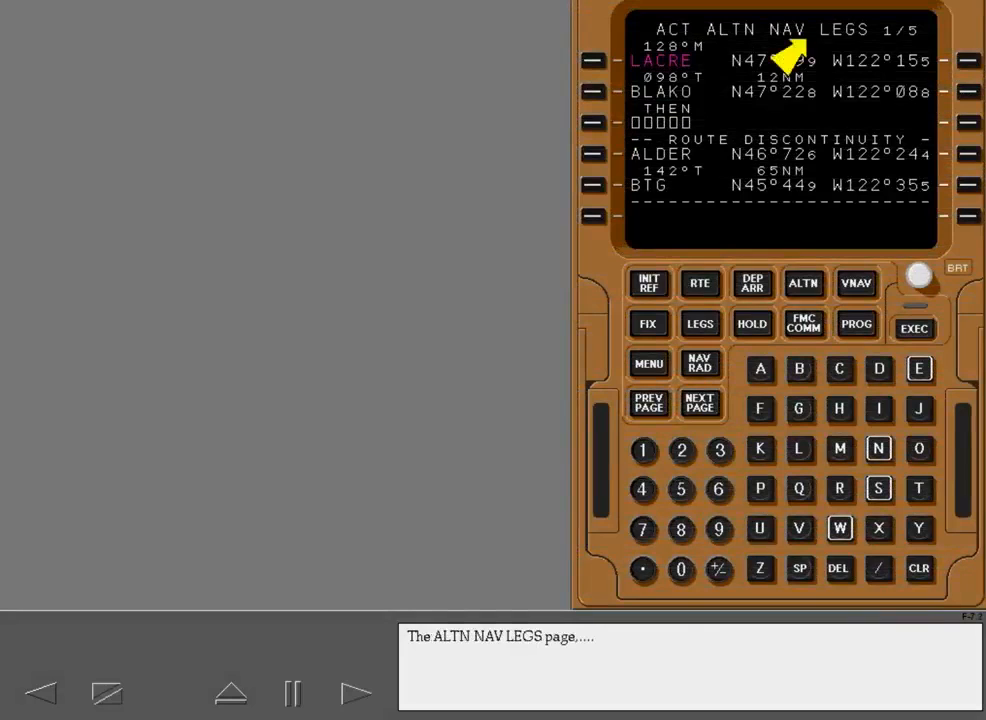
# Step through the ALTN NAV PROGRESS and ALTN NAV RADIO pages
pyautogui.click(855, 323)
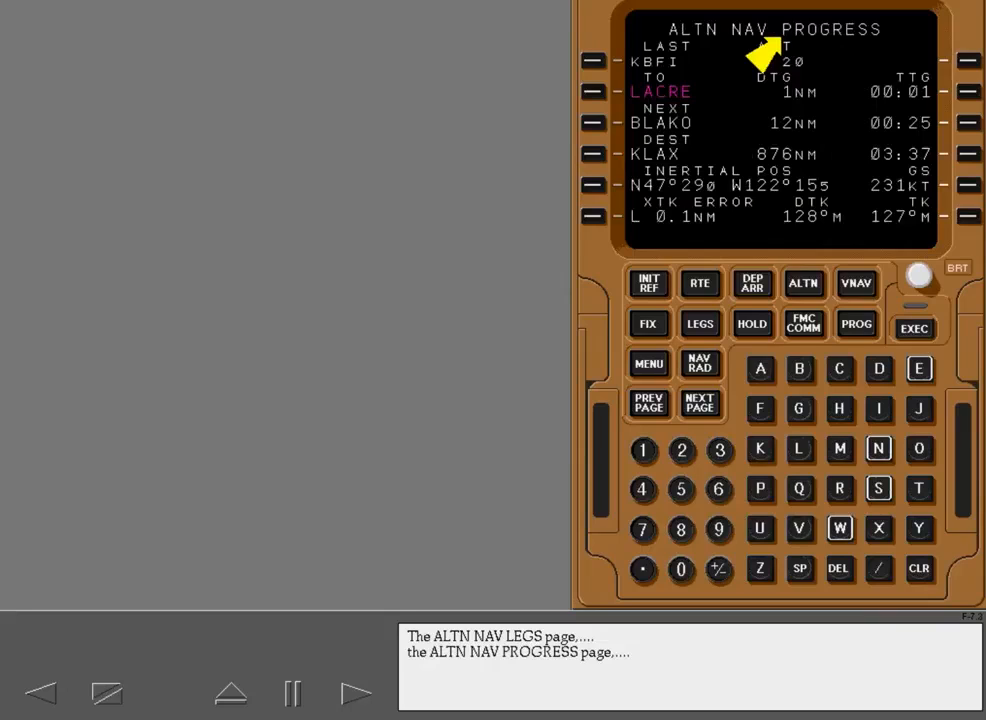
pyautogui.click(700, 363)
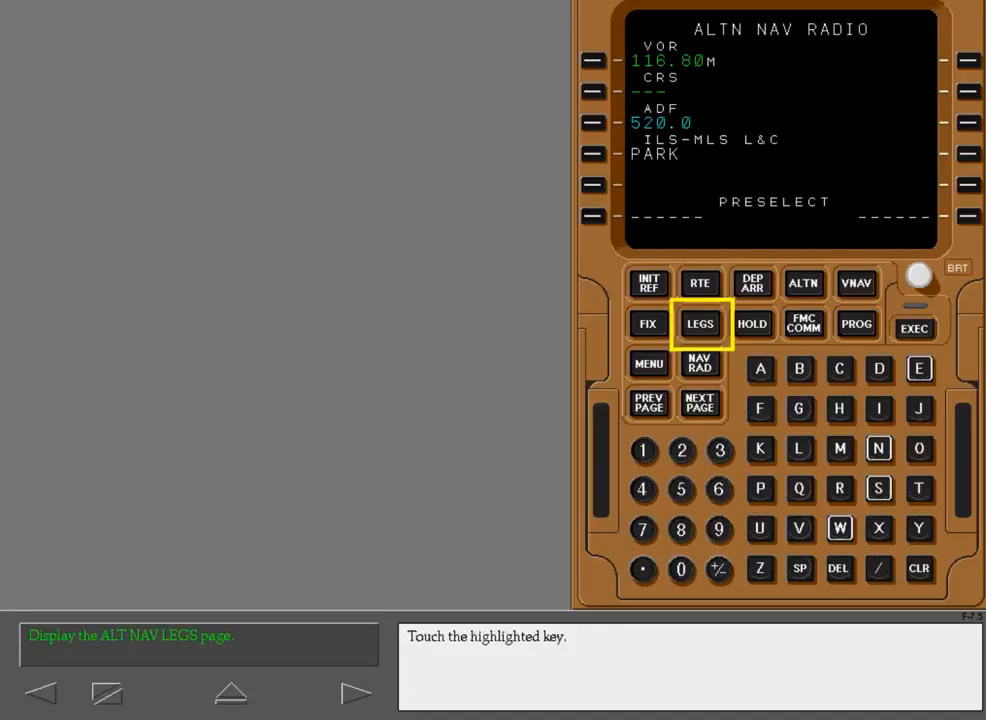
# Press LEGS to show ALTN NAV LEGS and reach the BLAKO clearance scenario
pyautogui.click(700, 323)
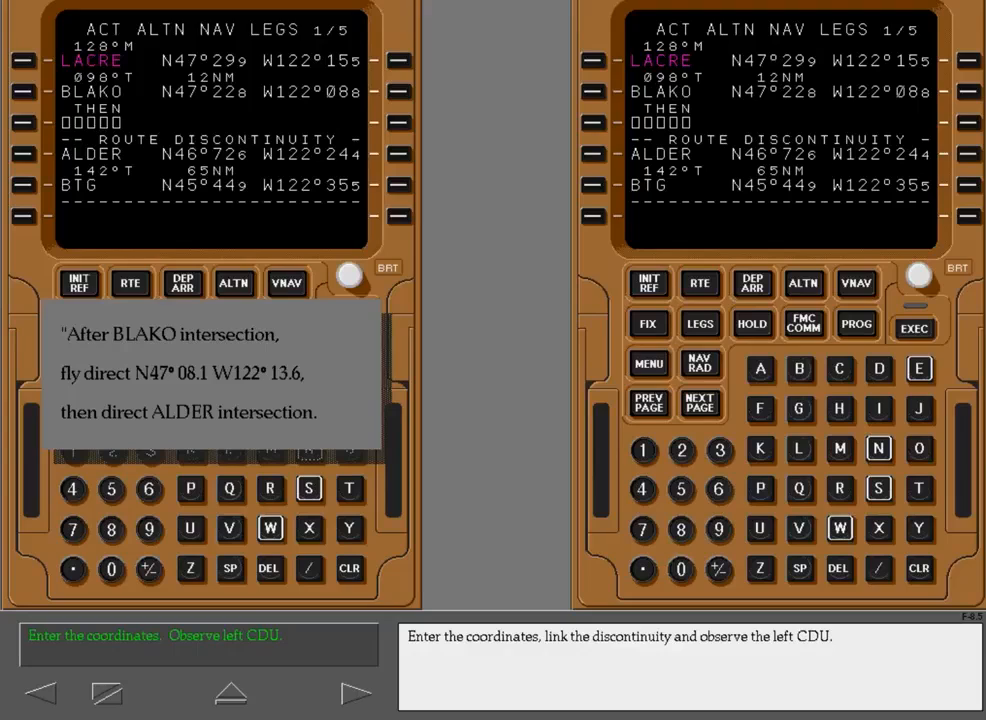
# Enter N4708.2W12213.6 after BLAKO and link ALDER to close the discontinuity
pyautogui.click(878, 449)
pyautogui.write('N4708.')
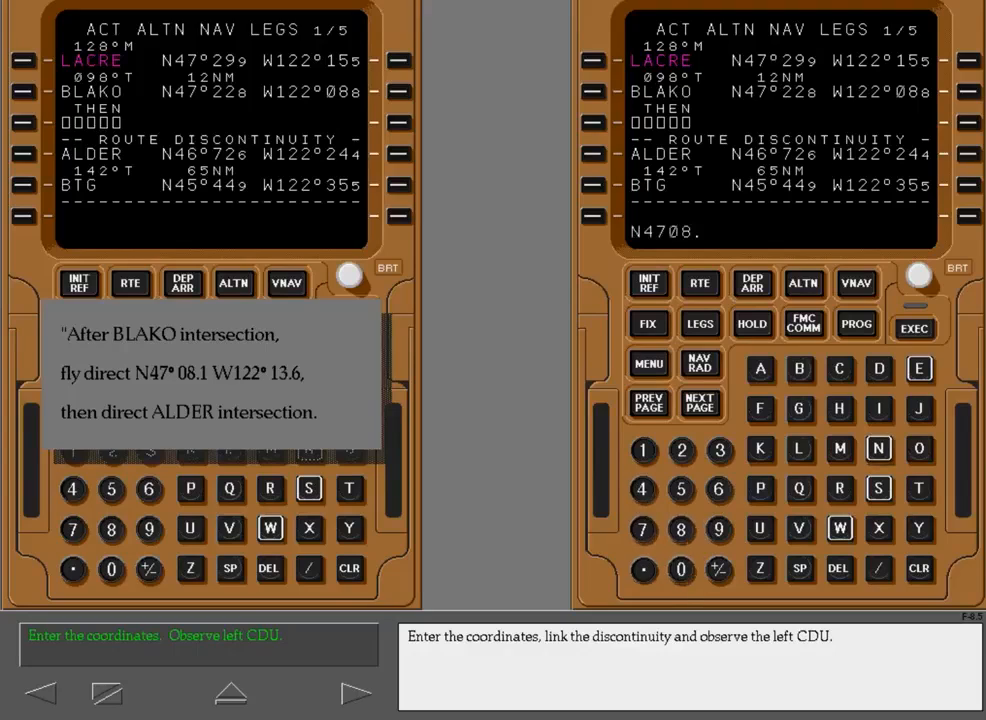
pyautogui.click(839, 528)
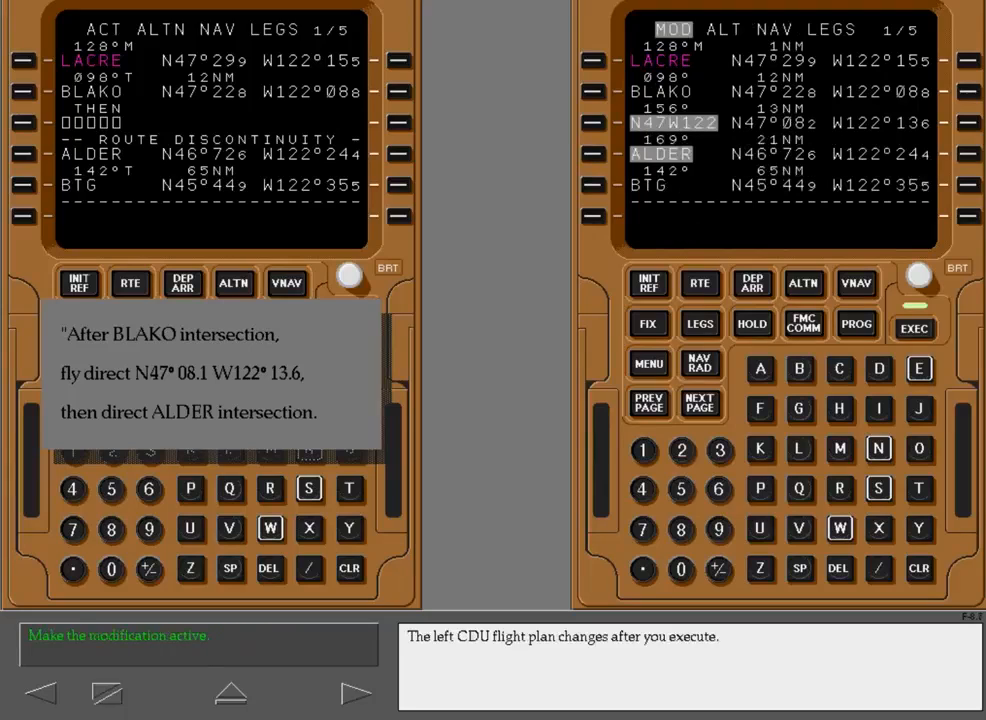
# Execute the route modification and advance to the ALTN NAV PROGRESS exercise
pyautogui.click(913, 324)
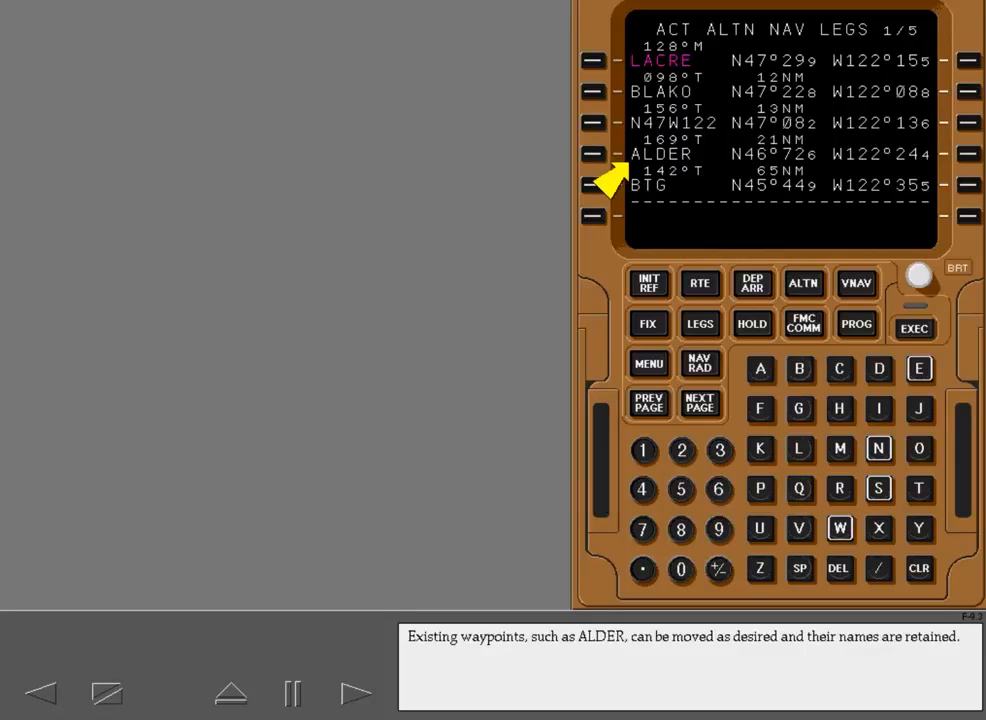
pyautogui.click(355, 692)
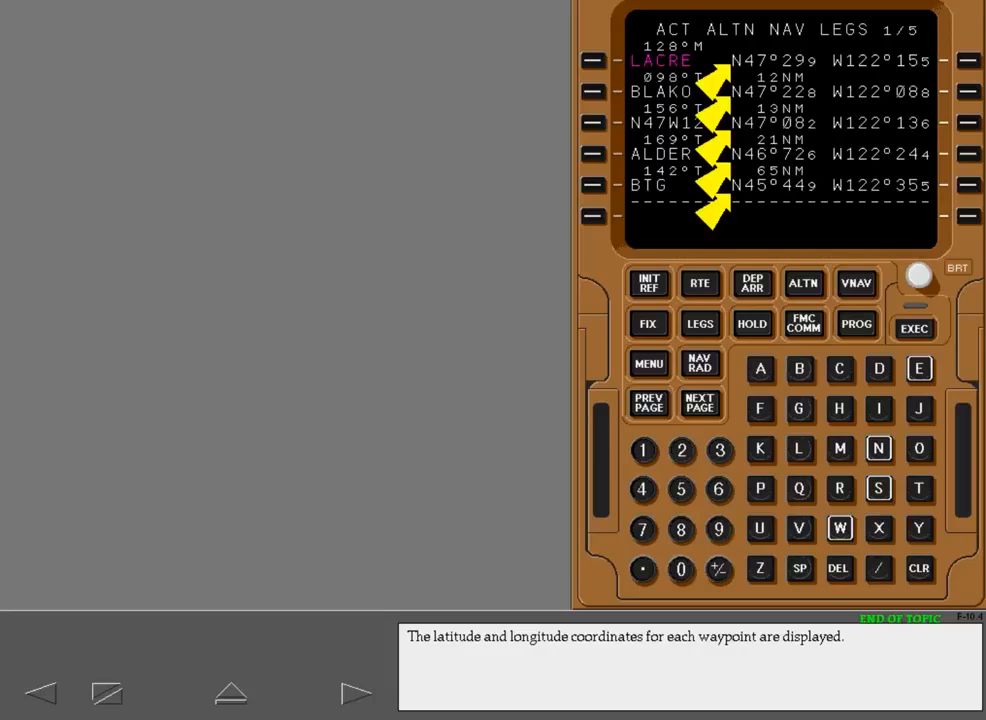
pyautogui.click(355, 693)
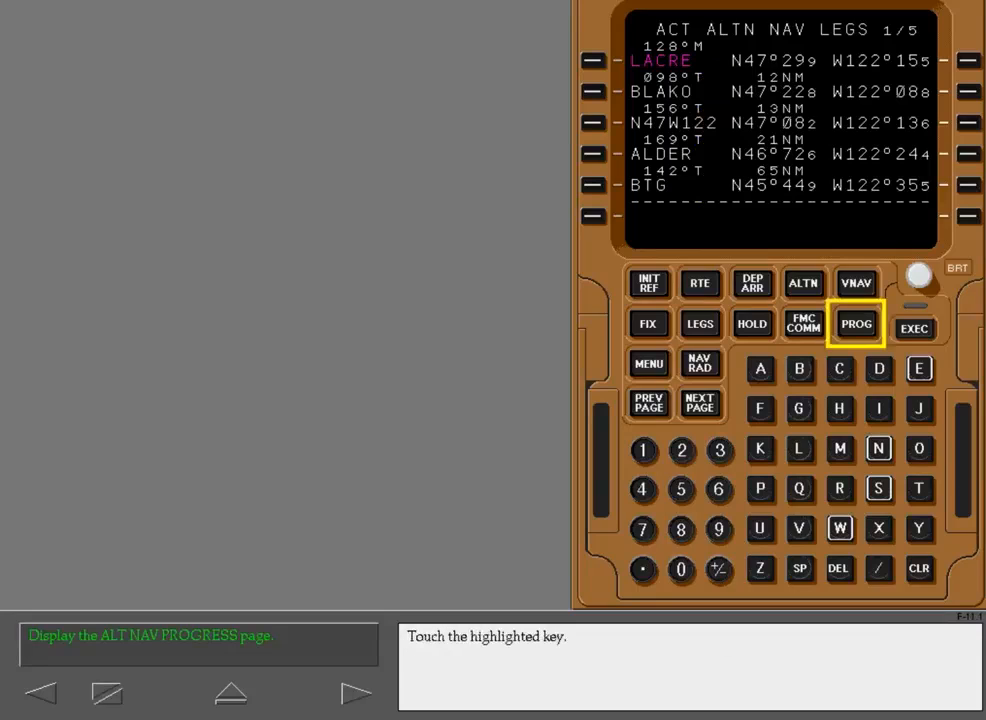
# Display the ALTN NAV PROGRESS page and step through its explanation
pyautogui.click(855, 323)
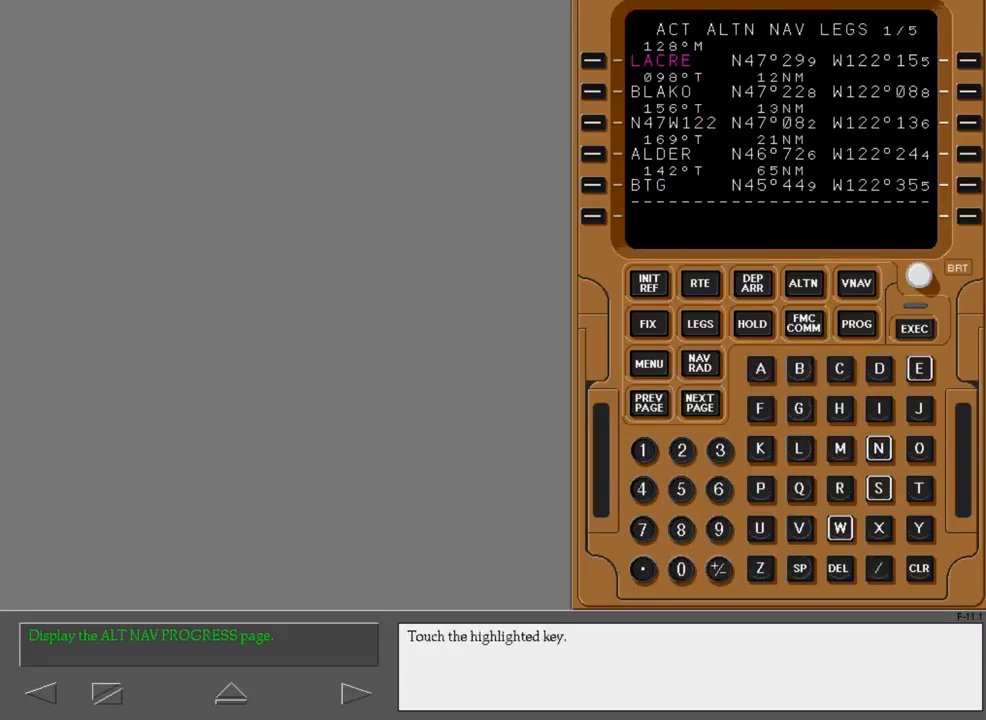
pyautogui.click(855, 323)
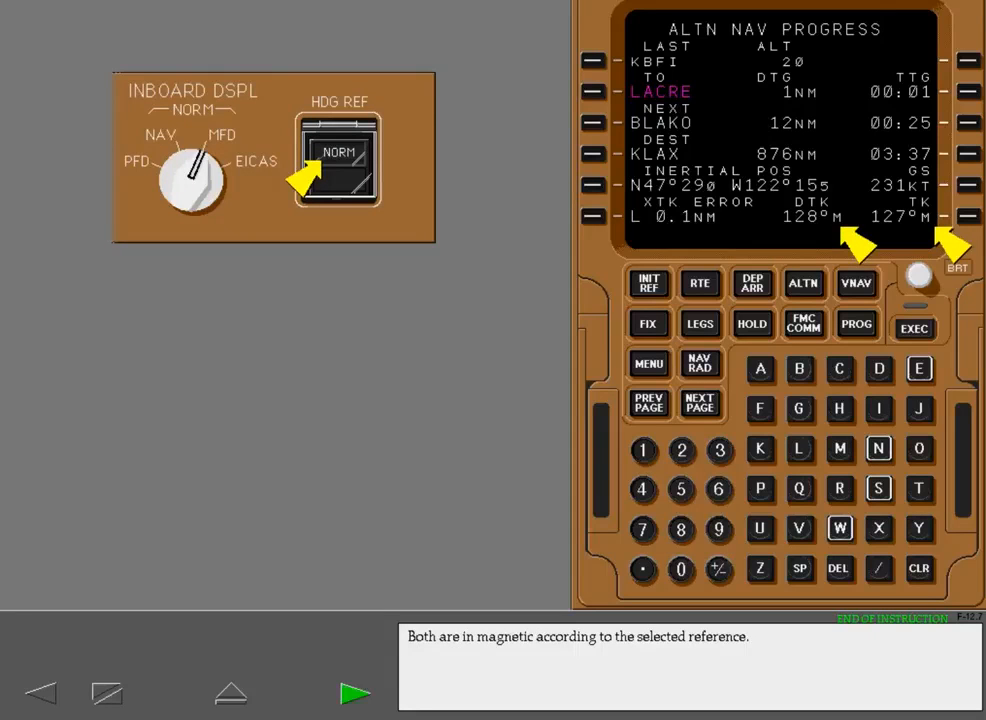
pyautogui.click(354, 693)
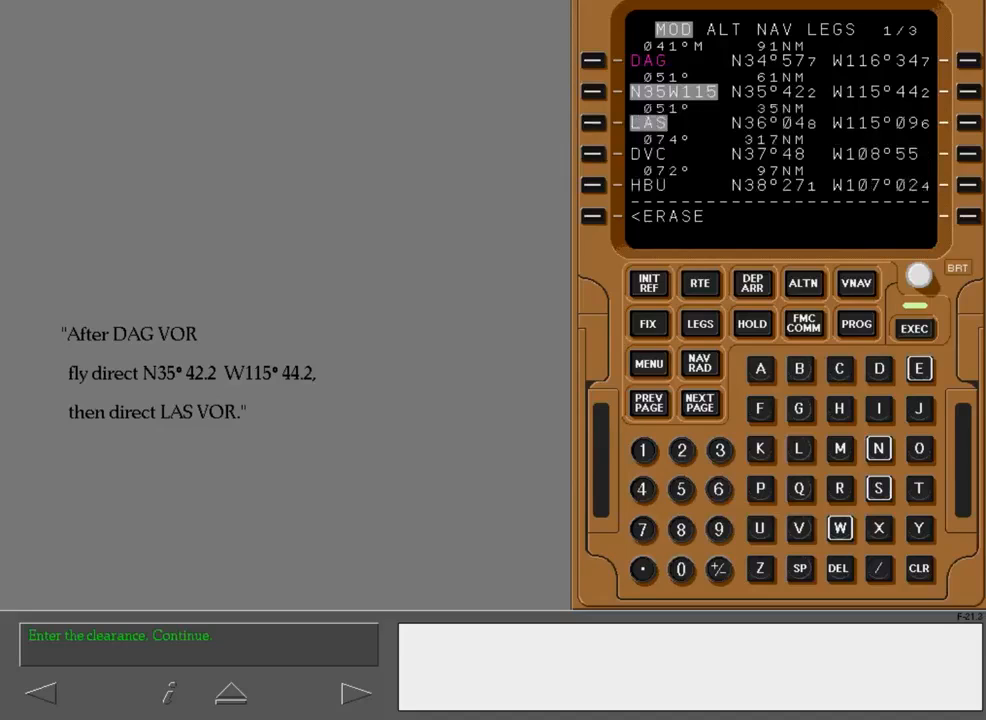
# Execute the modified route going direct from DAG to N35W115, then LAS
pyautogui.click(912, 323)
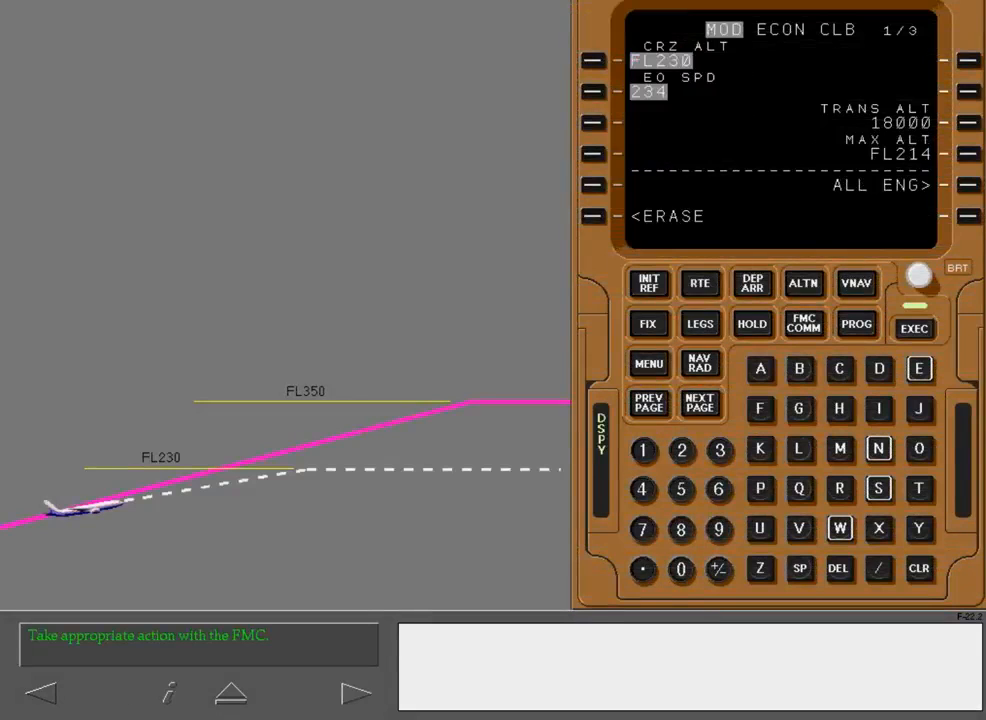
# Execute the modified EO CLB page with FL230 cruise altitude and 234 speed
pyautogui.click(913, 323)
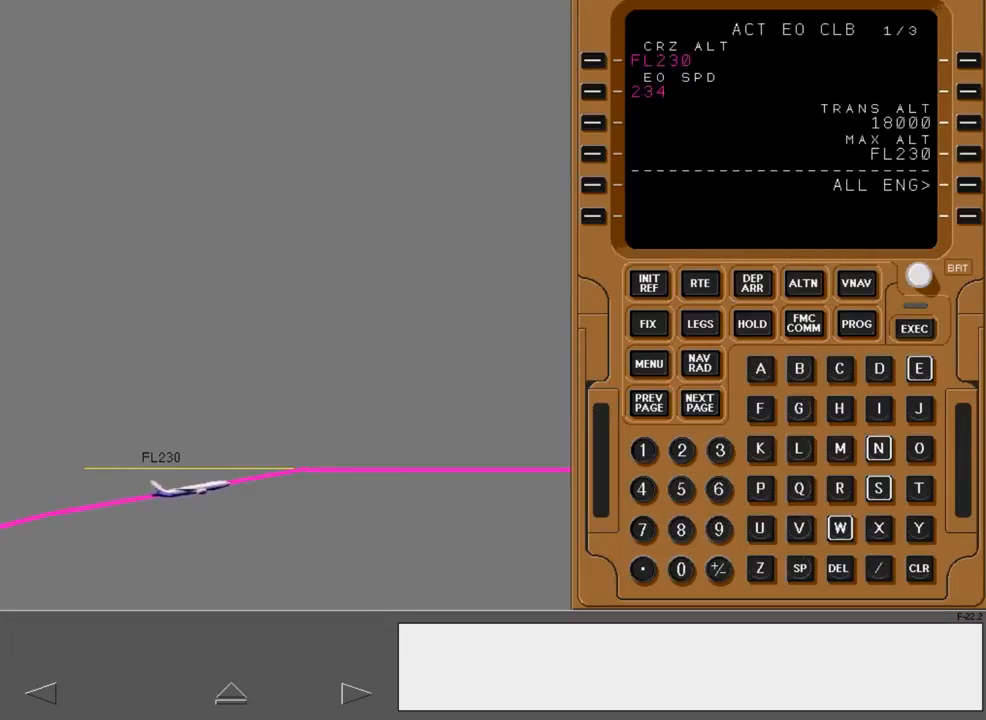